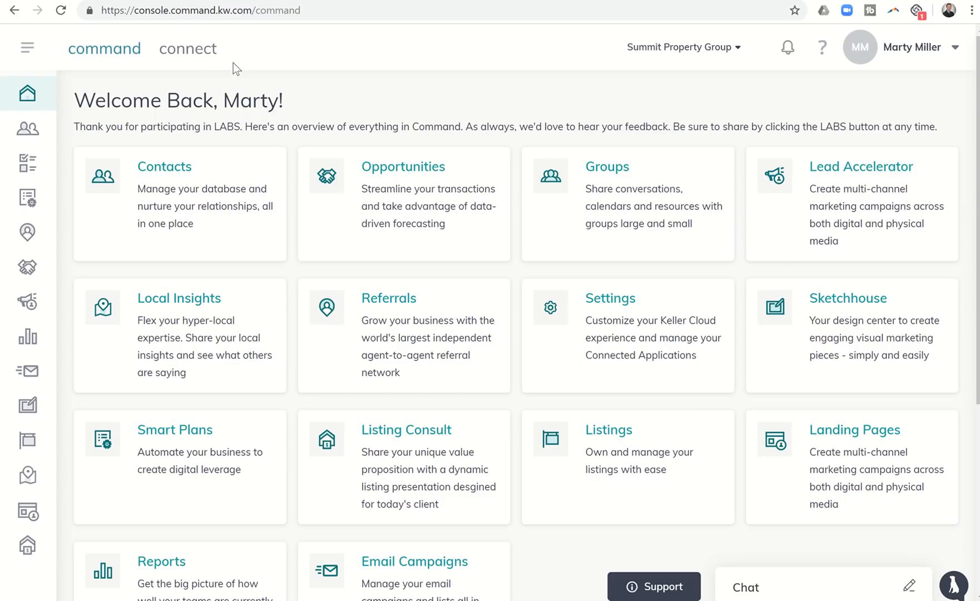
Open Sketchhouse and filter My Templates to Print designs, which shows none yet.
{"action": "scroll", "scroll_direction": "down", "scroll_amount": 3}
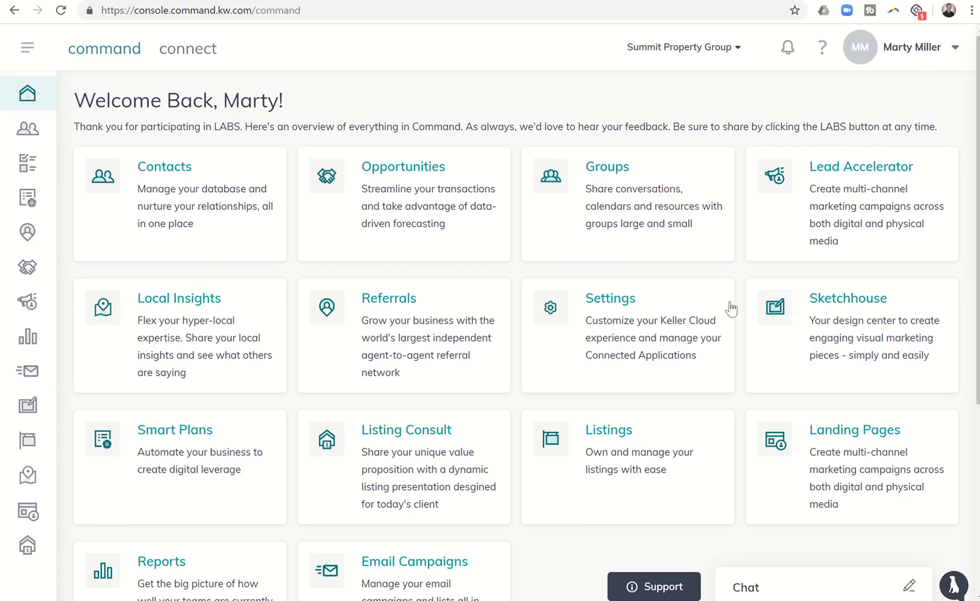
{"action": "mouse_move", "coordinate": [861, 307]}
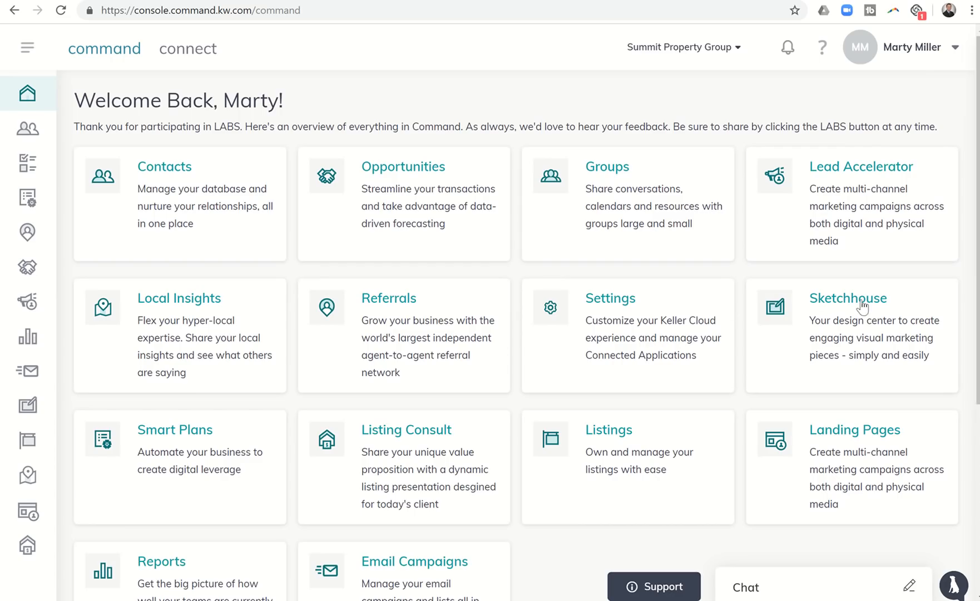
{"action": "mouse_move", "coordinate": [834, 298]}
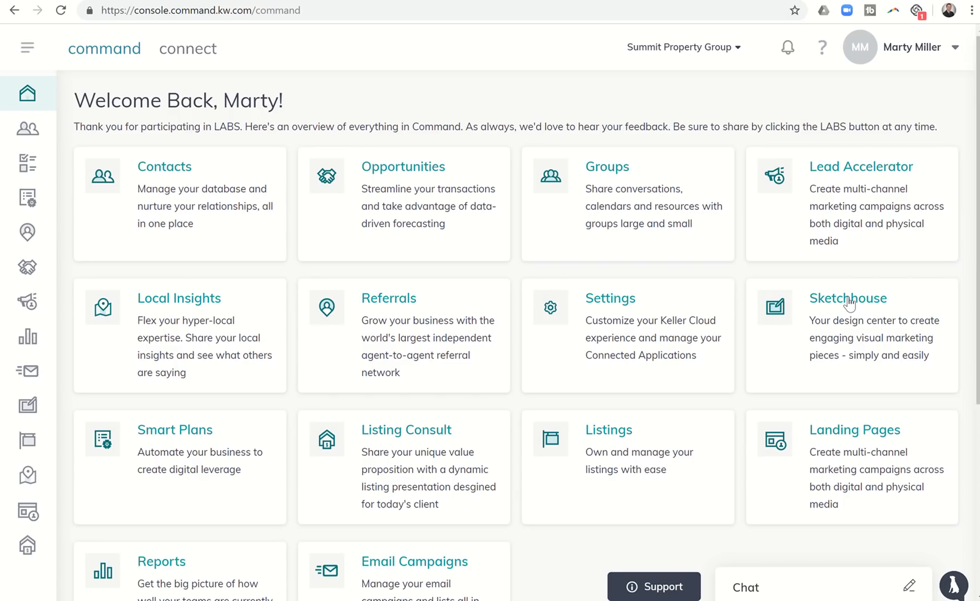
{"action": "left_click", "coordinate": [848, 298]}
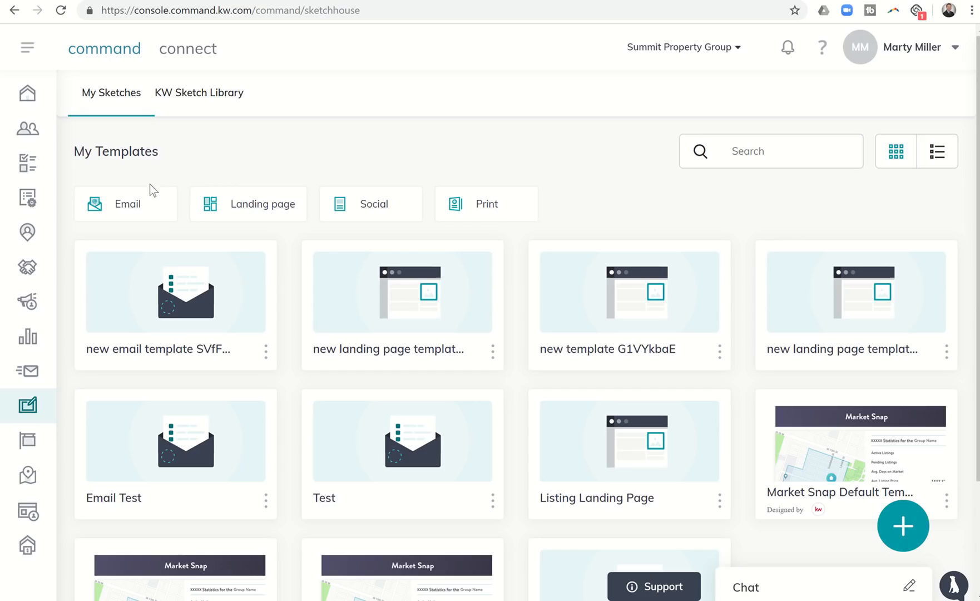
{"action": "mouse_move", "coordinate": [384, 215]}
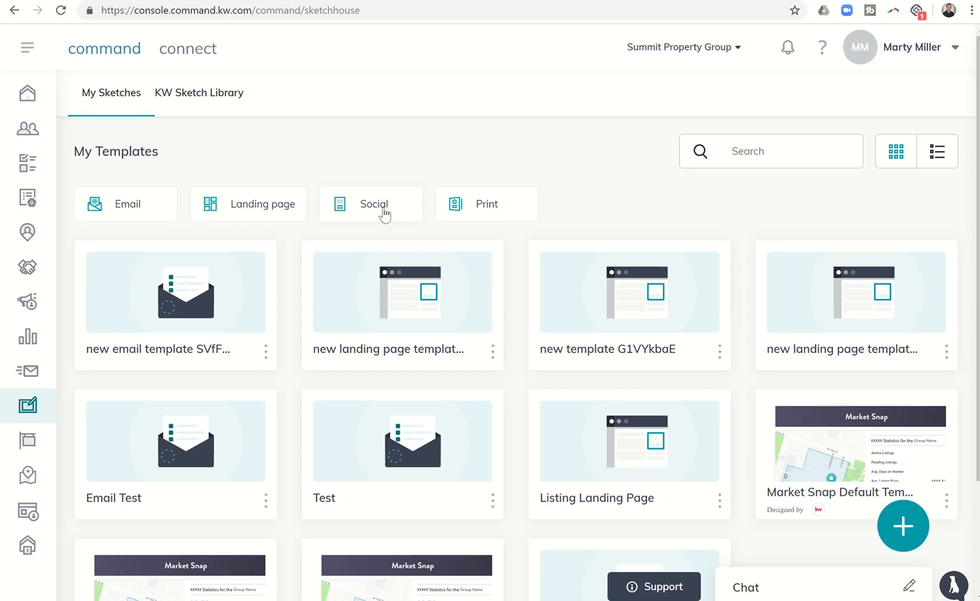
{"action": "mouse_move", "coordinate": [405, 207]}
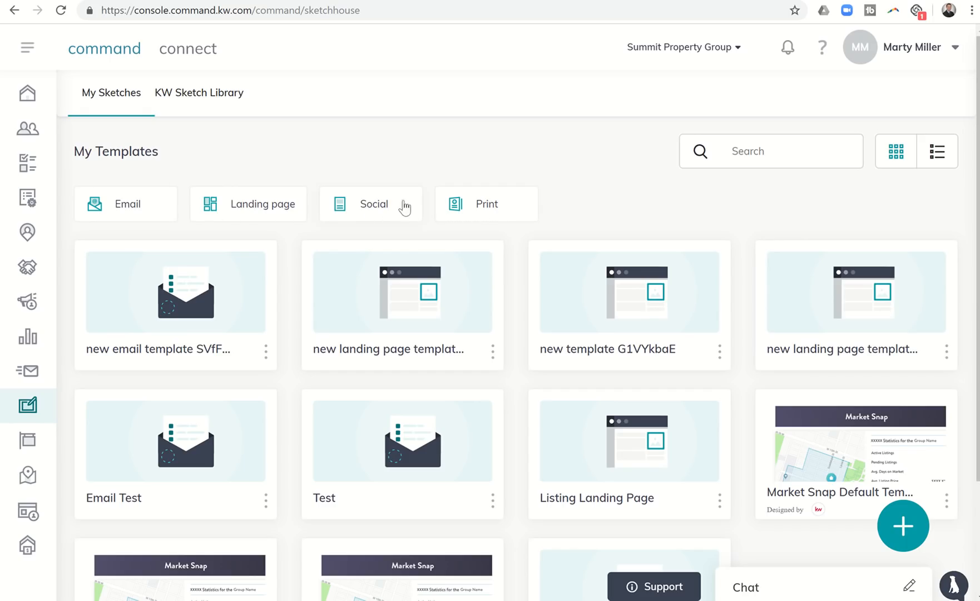
{"action": "mouse_move", "coordinate": [245, 203]}
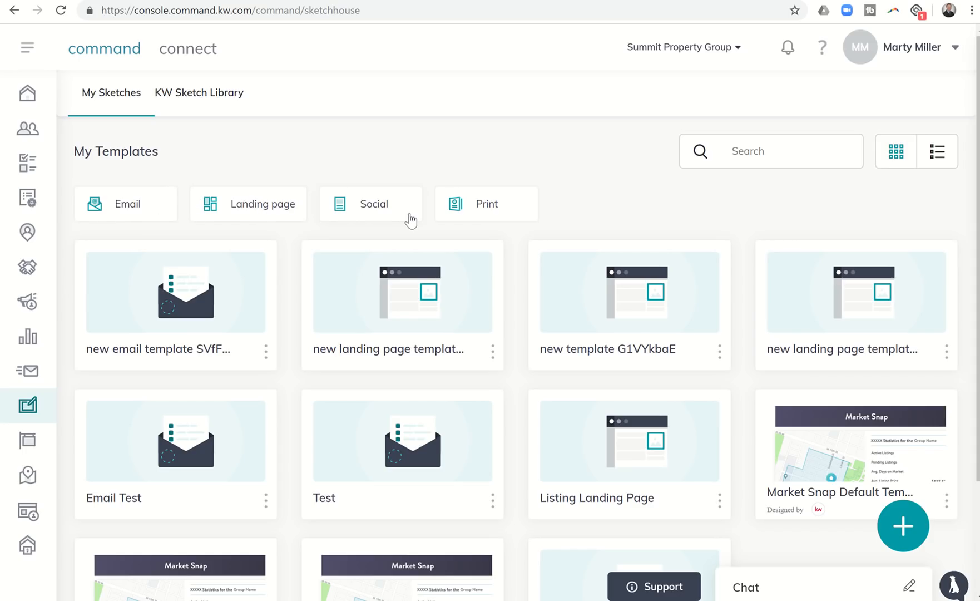
{"action": "mouse_move", "coordinate": [490, 211]}
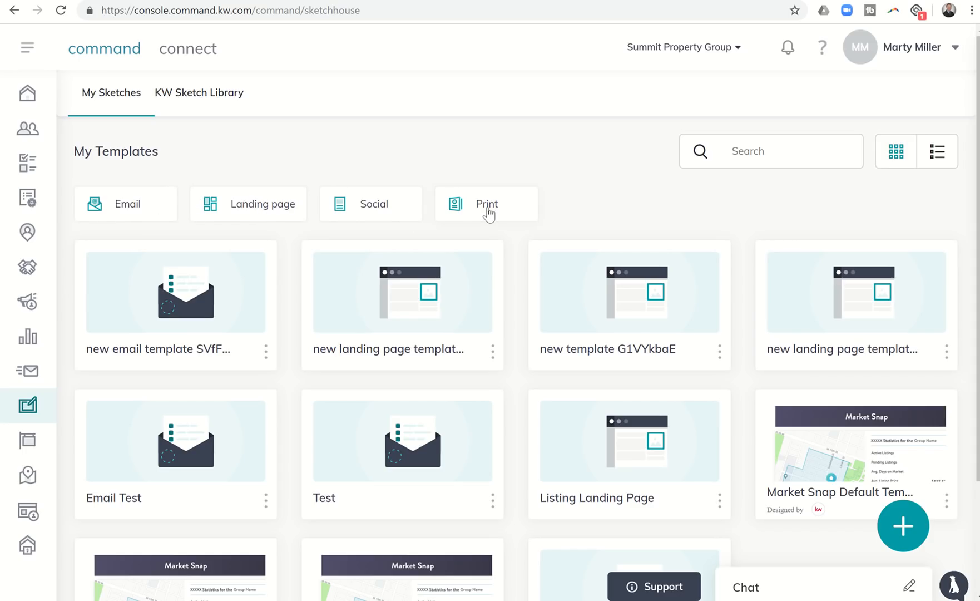
{"action": "left_click", "coordinate": [486, 203]}
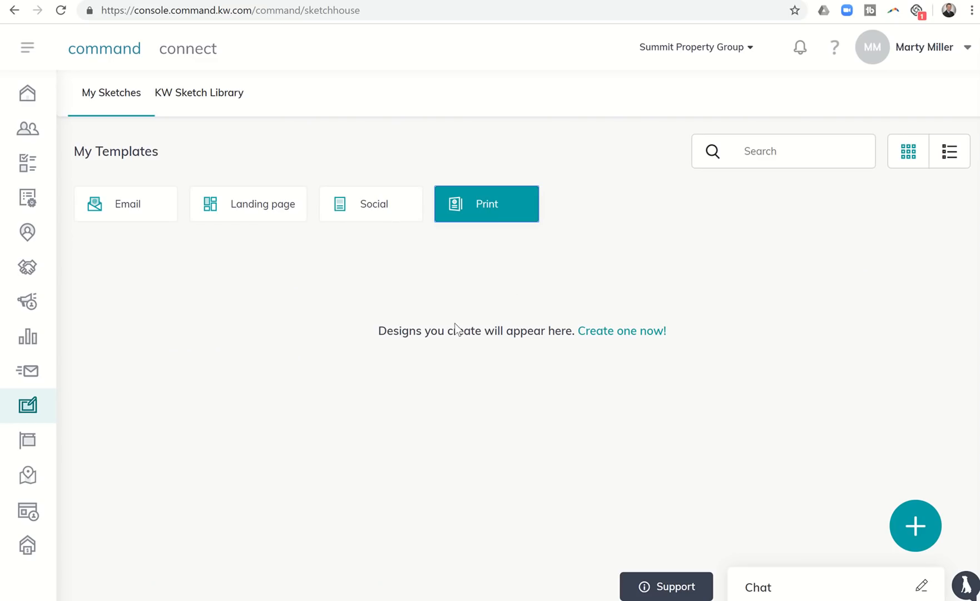
{"action": "mouse_move", "coordinate": [621, 331]}
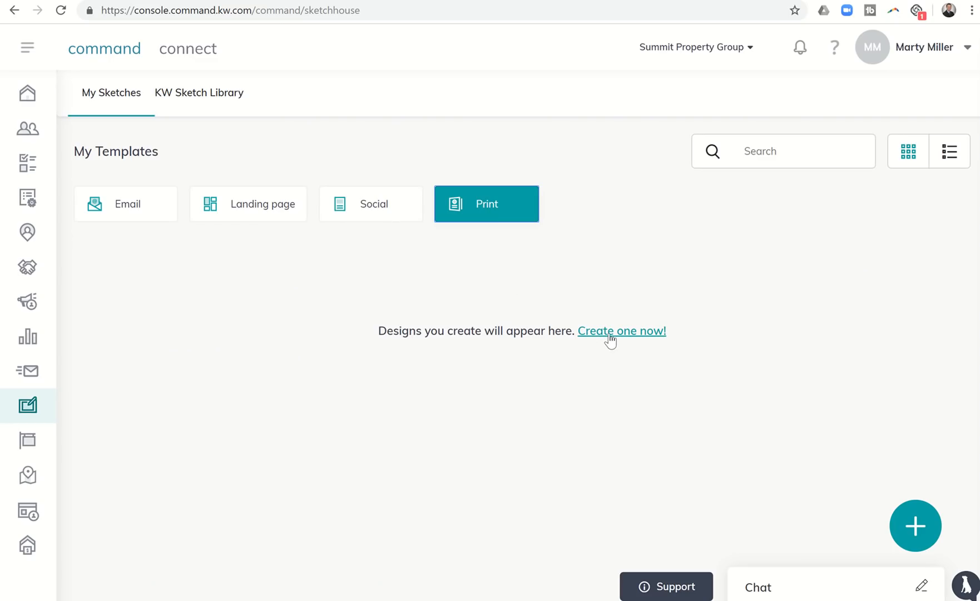
Start a new design from 'Create one now!' with Print as the template type.
{"action": "left_click", "coordinate": [621, 331]}
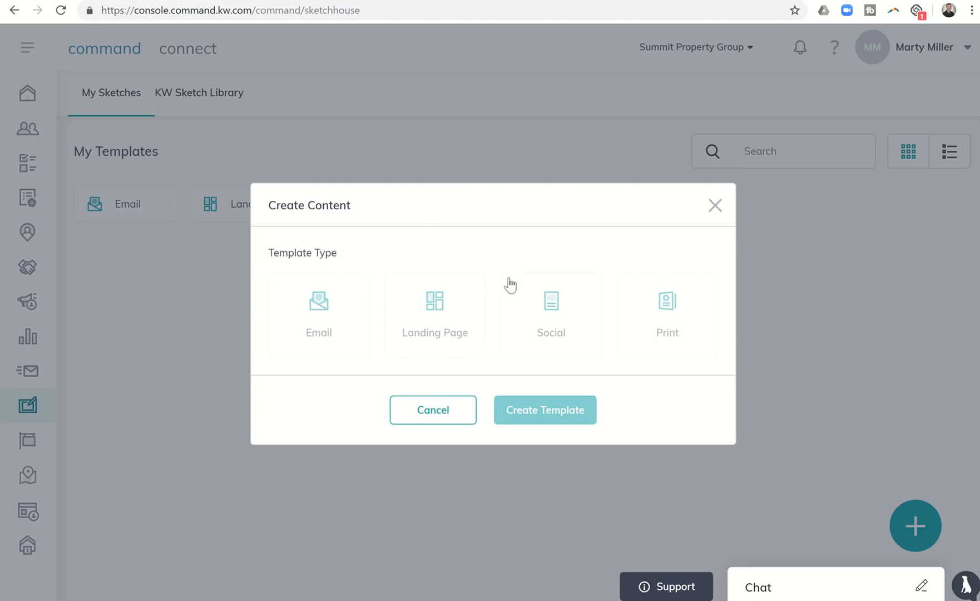
{"action": "left_click", "coordinate": [666, 314]}
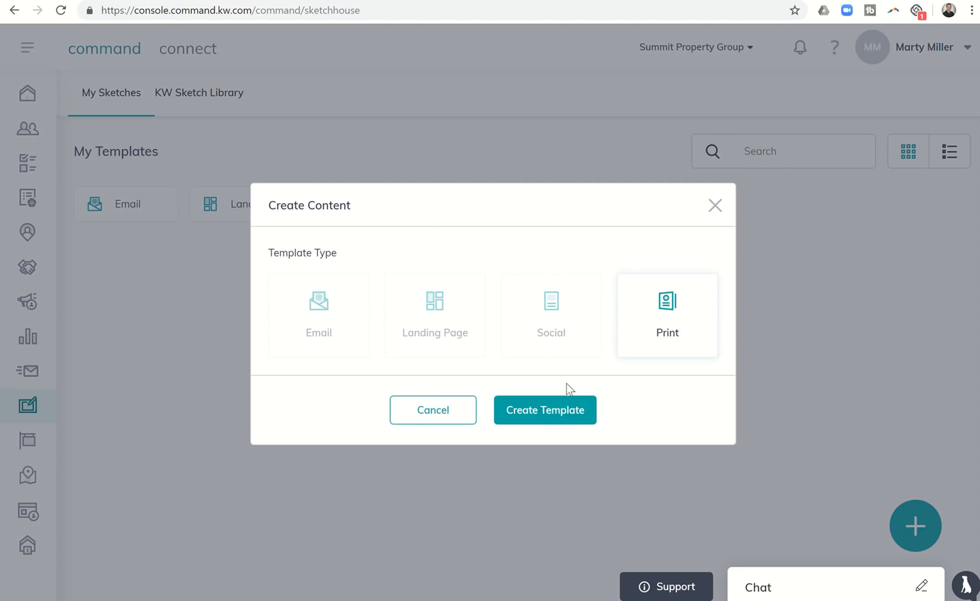
{"action": "left_click", "coordinate": [544, 410]}
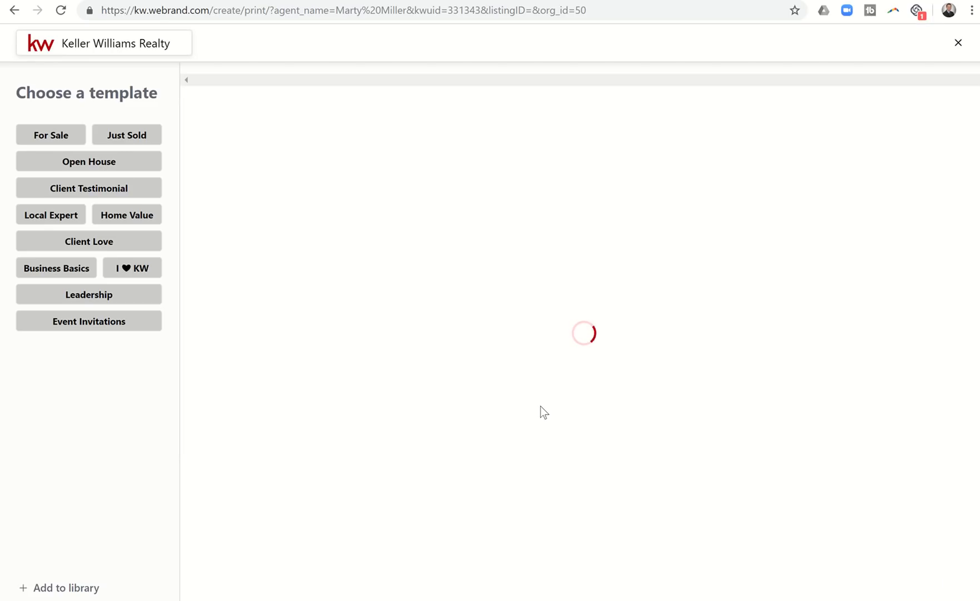
Browse For Sale print templates in Postcard, Tri-Fold Brochure and US Letter formats.
{"action": "left_click", "coordinate": [51, 134]}
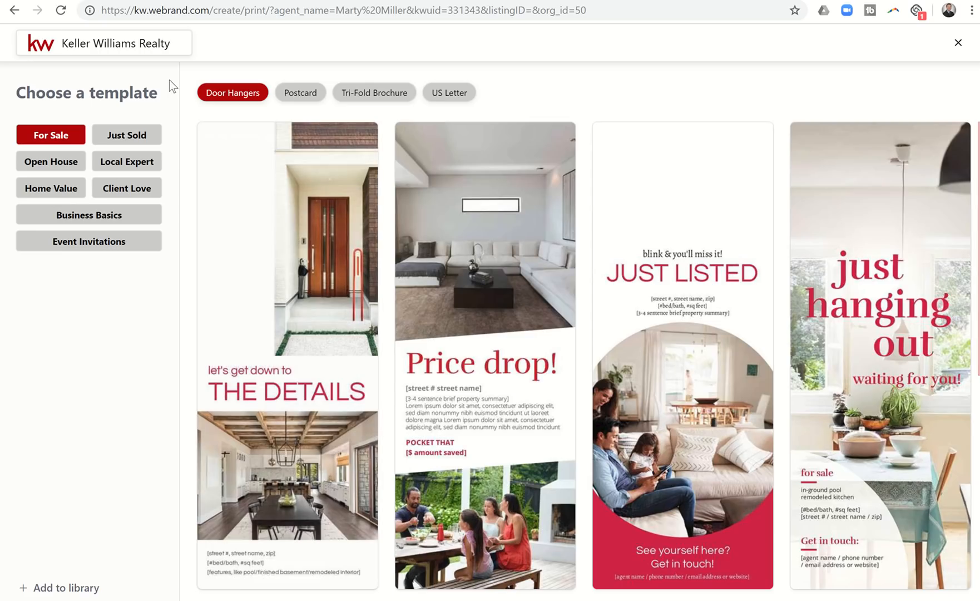
{"action": "mouse_move", "coordinate": [175, 120]}
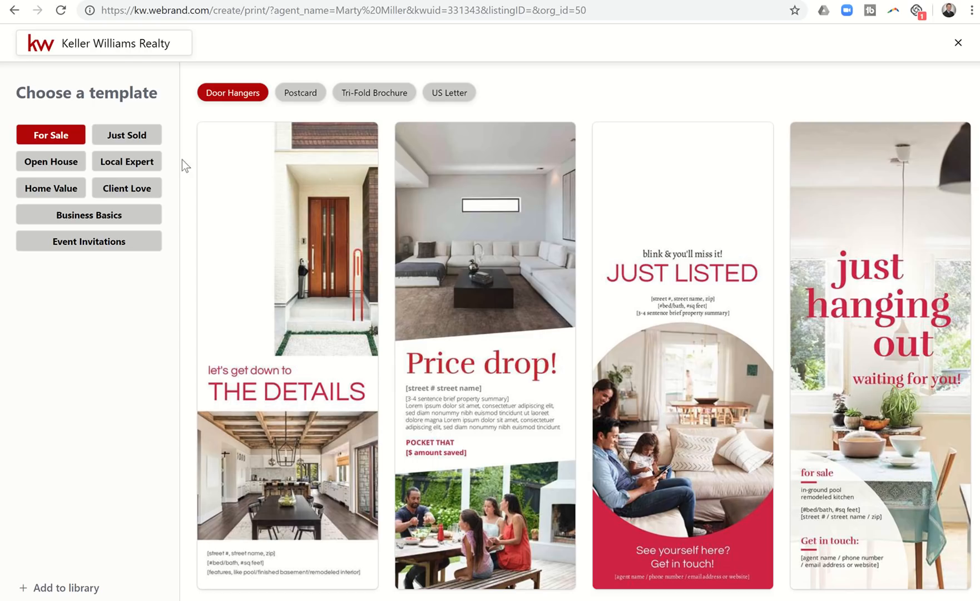
{"action": "mouse_move", "coordinate": [273, 216]}
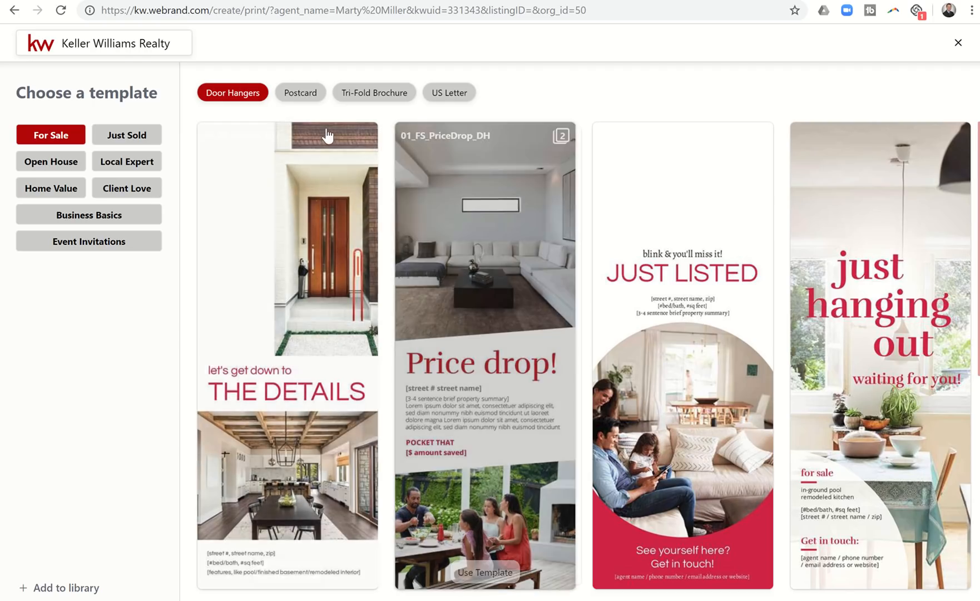
{"action": "left_click", "coordinate": [300, 92]}
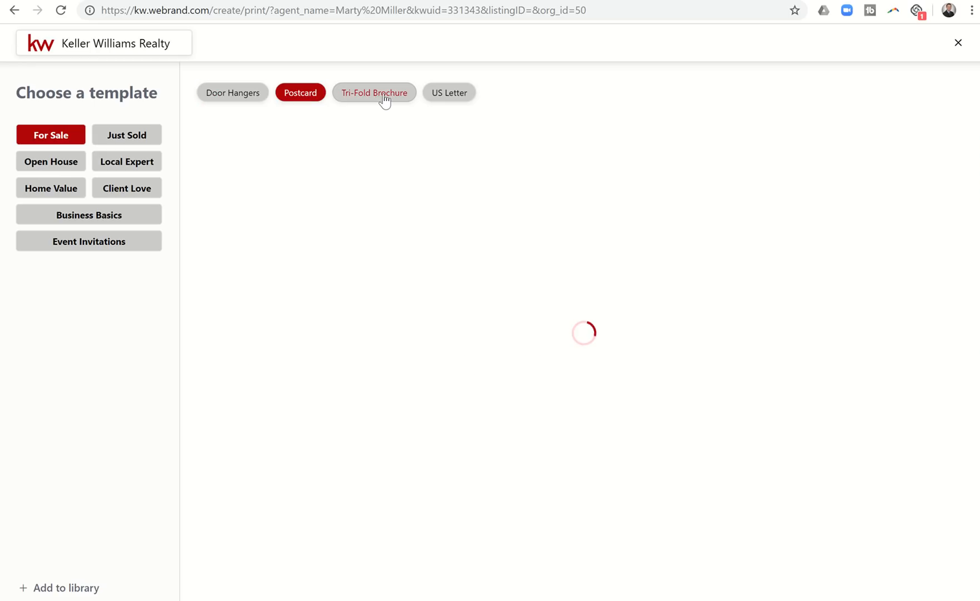
{"action": "left_click", "coordinate": [373, 93]}
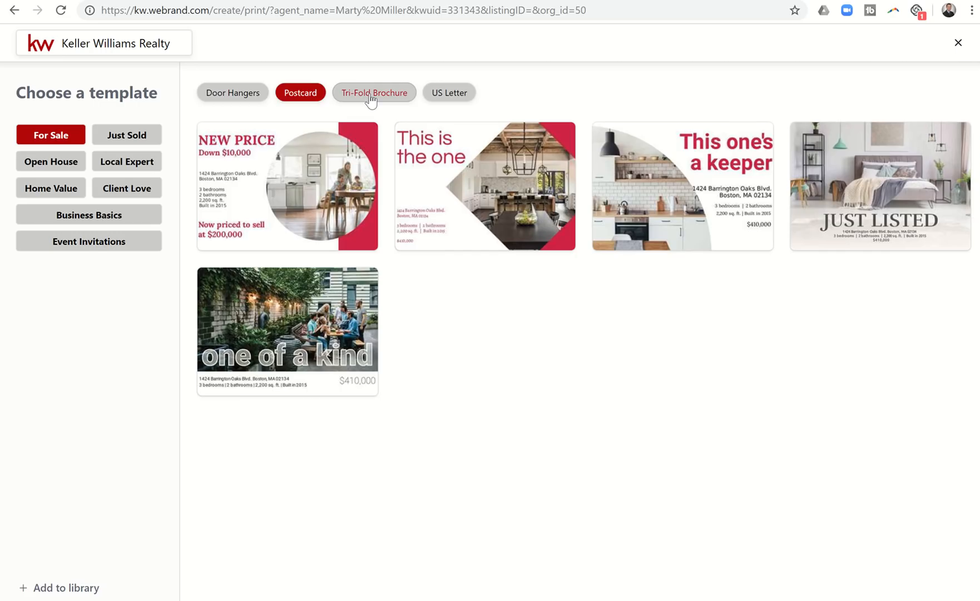
{"action": "left_click", "coordinate": [374, 92]}
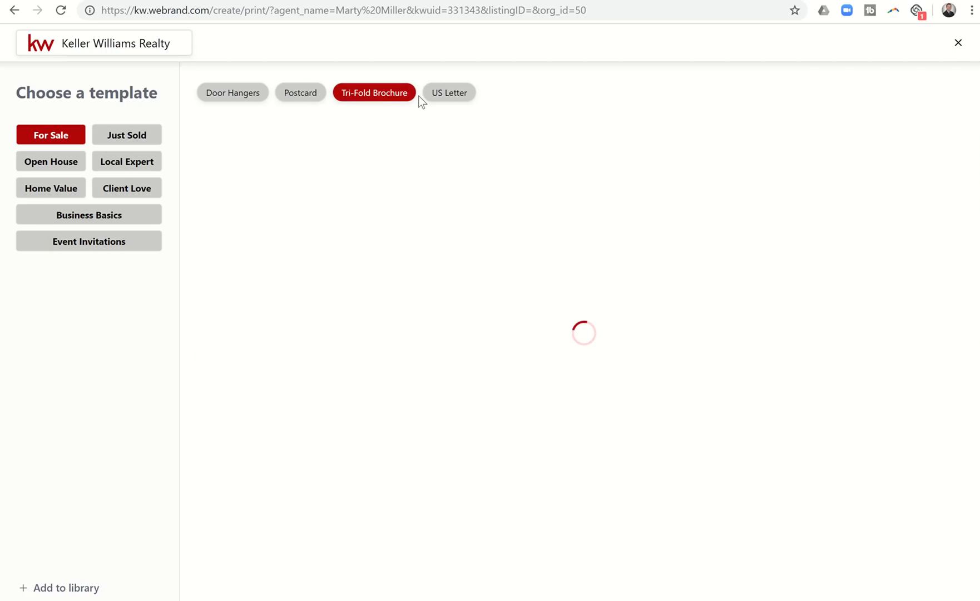
{"action": "left_click", "coordinate": [449, 92]}
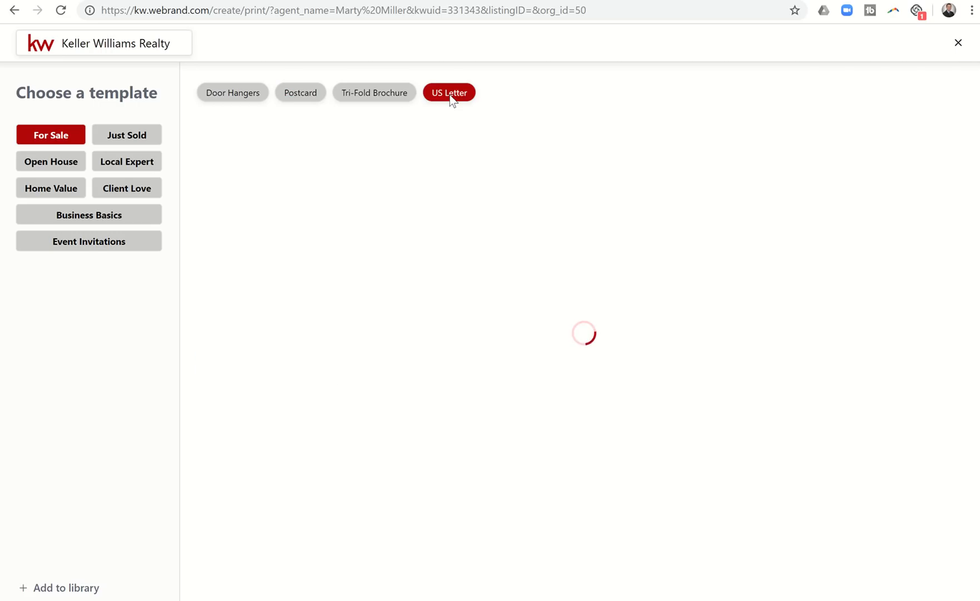
{"action": "left_click", "coordinate": [448, 92]}
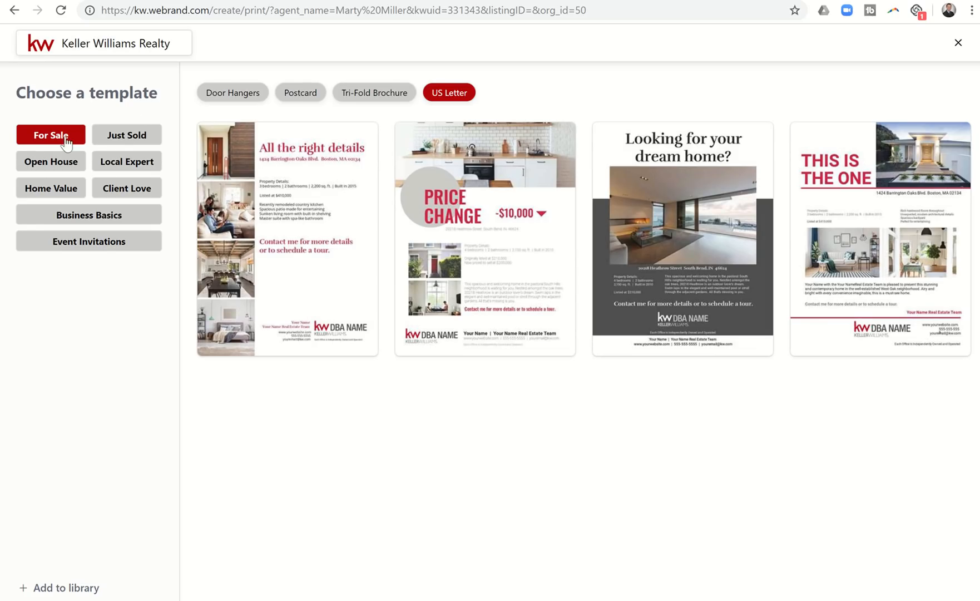
Browse Just Sold, Open House, Local Expert, Home Value, Client Love, Business Basics, then return to Command.
{"action": "left_click", "coordinate": [126, 135]}
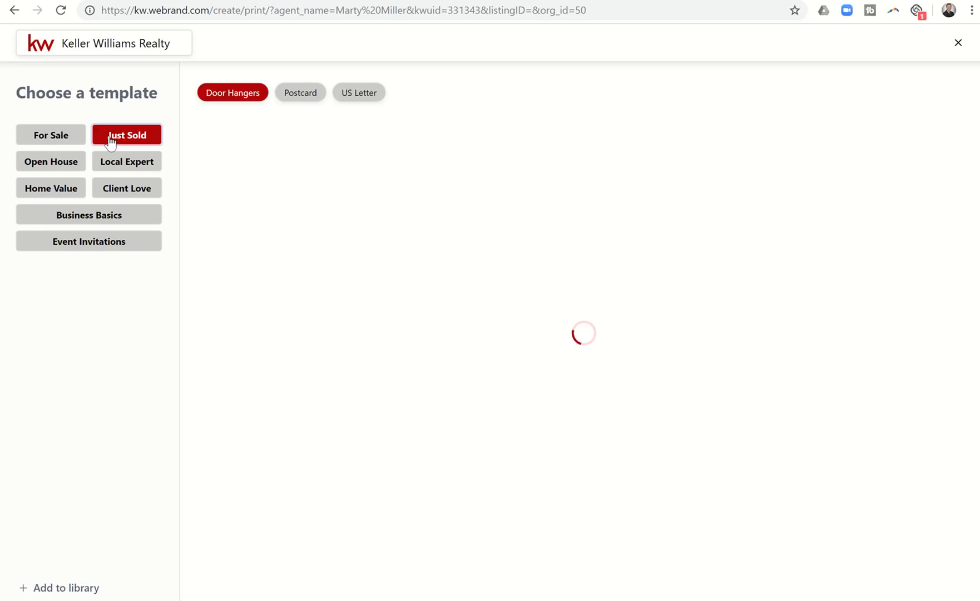
{"action": "left_click", "coordinate": [51, 161]}
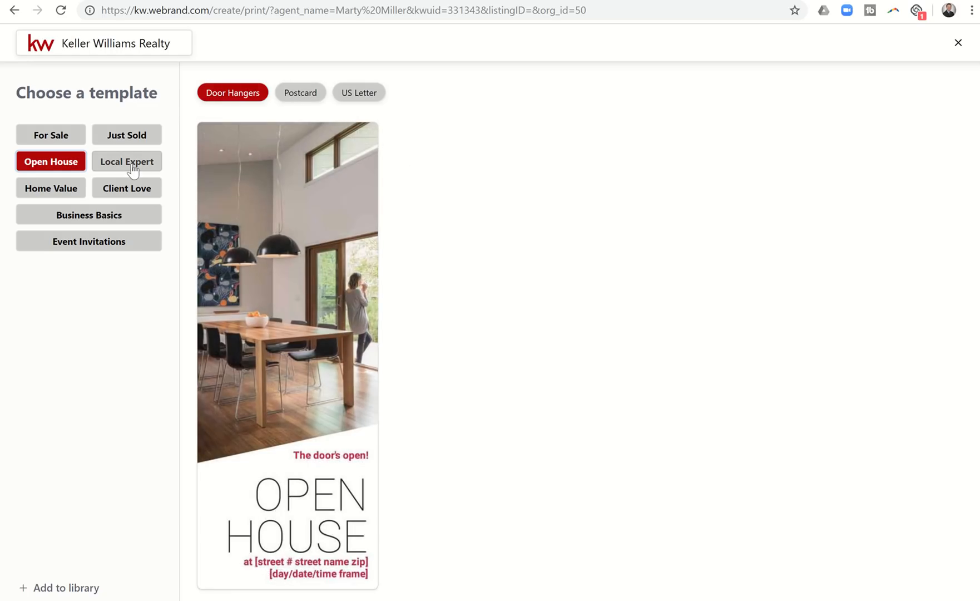
{"action": "left_click", "coordinate": [126, 161]}
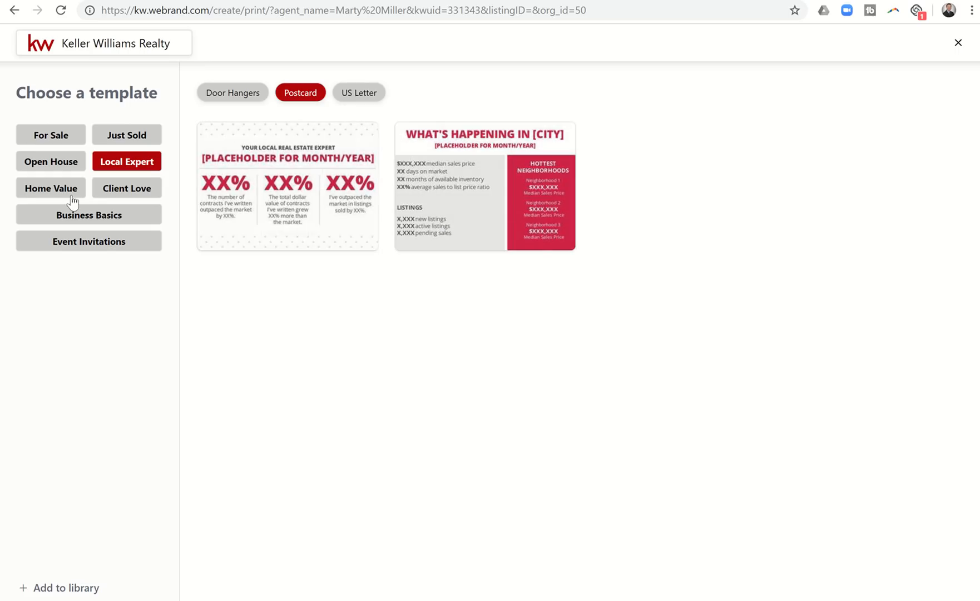
{"action": "left_click", "coordinate": [51, 188]}
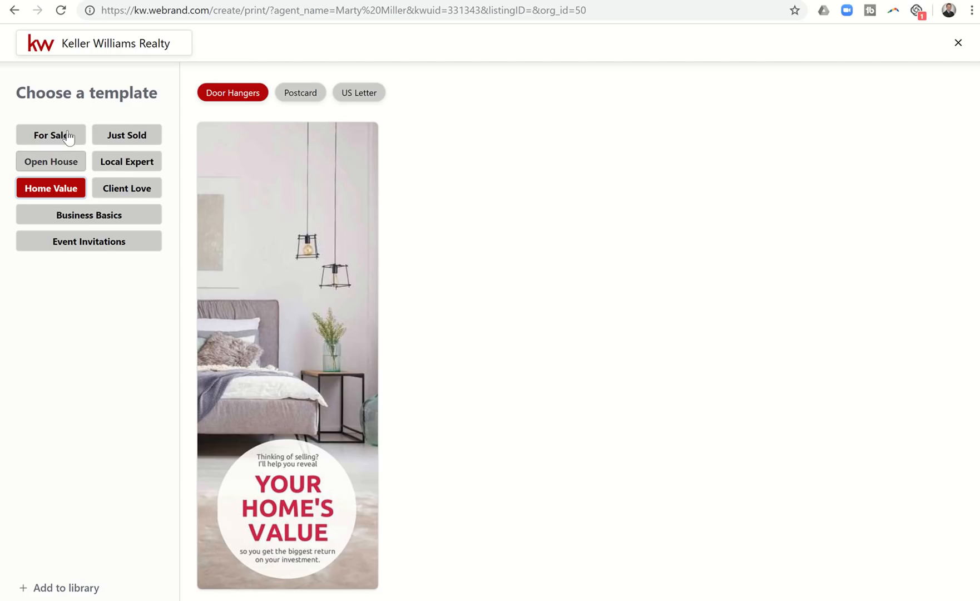
{"action": "left_click", "coordinate": [126, 187]}
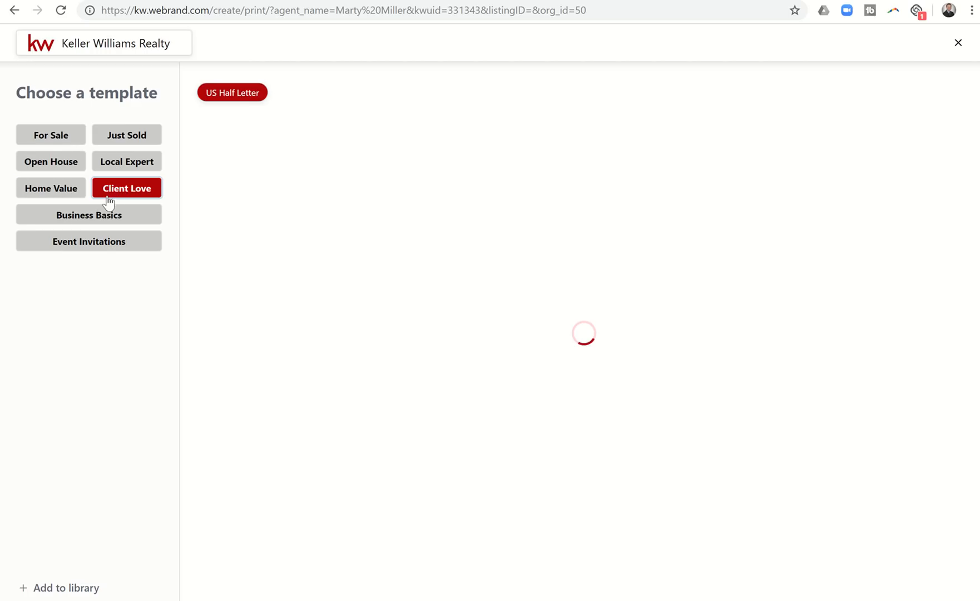
{"action": "left_click", "coordinate": [88, 214]}
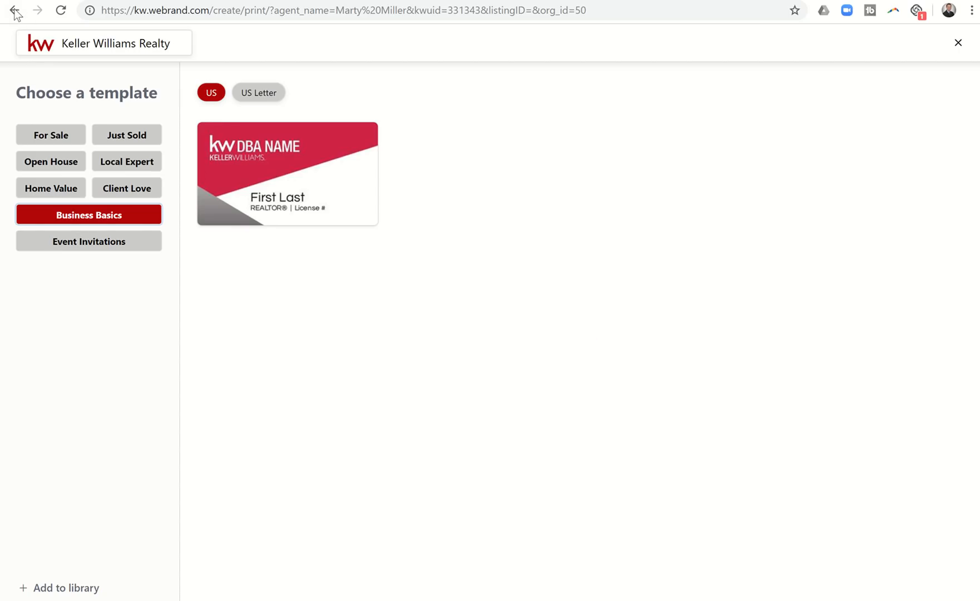
{"action": "left_click", "coordinate": [14, 11]}
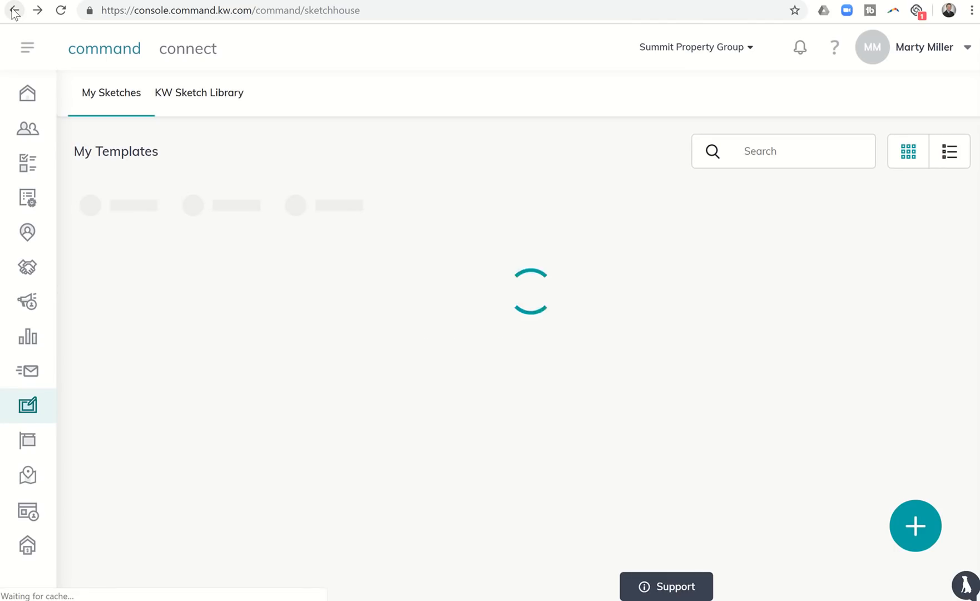
{"action": "mouse_move", "coordinate": [202, 213]}
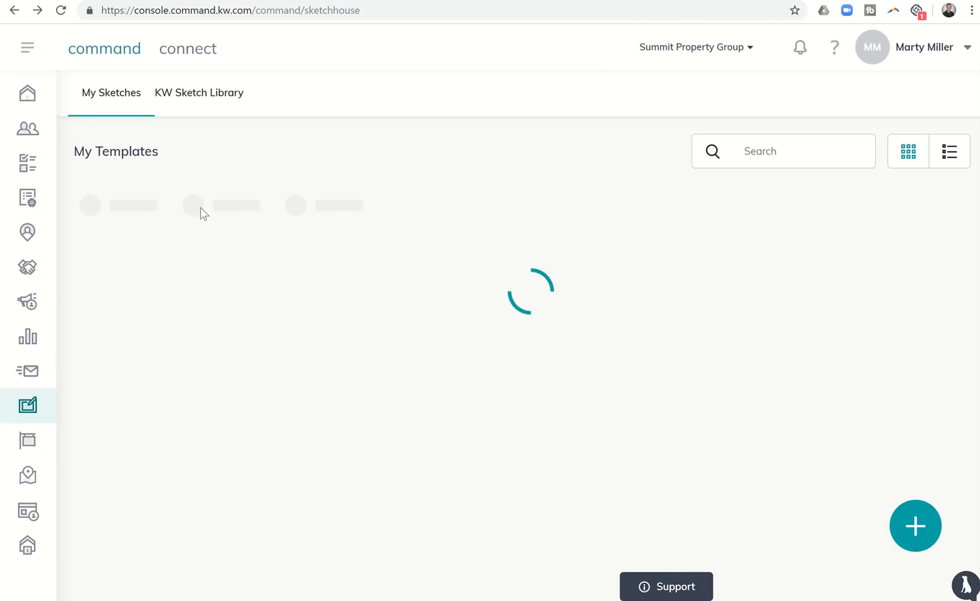
{"action": "mouse_move", "coordinate": [323, 367]}
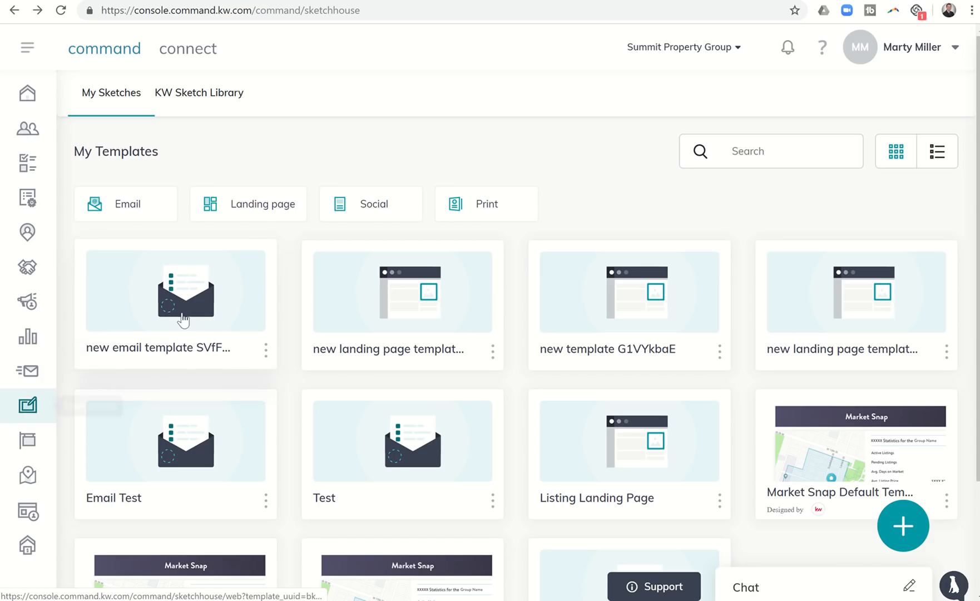
Create a new Social template from the + button in Create Content.
{"action": "left_click", "coordinate": [370, 203]}
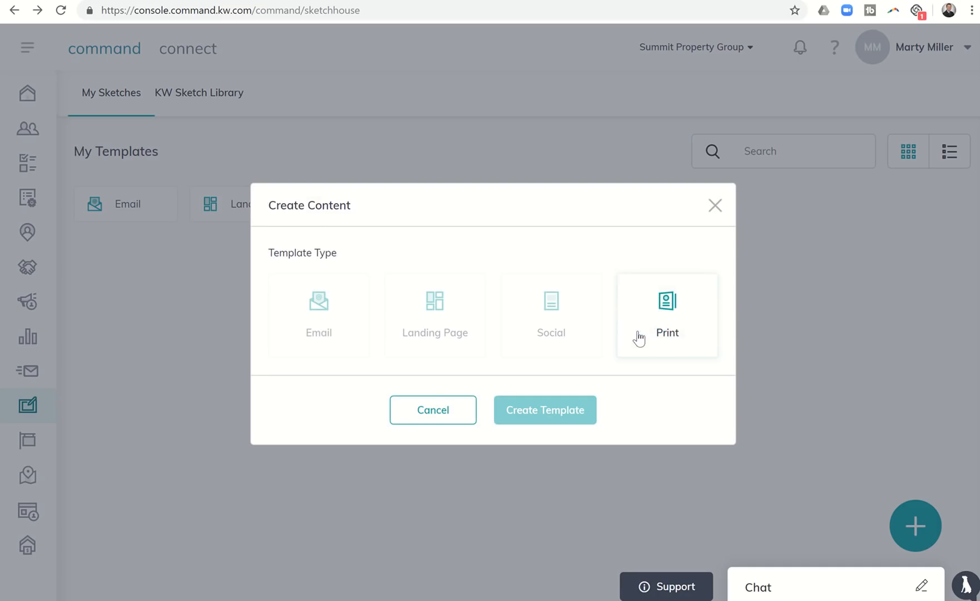
{"action": "left_click", "coordinate": [551, 316]}
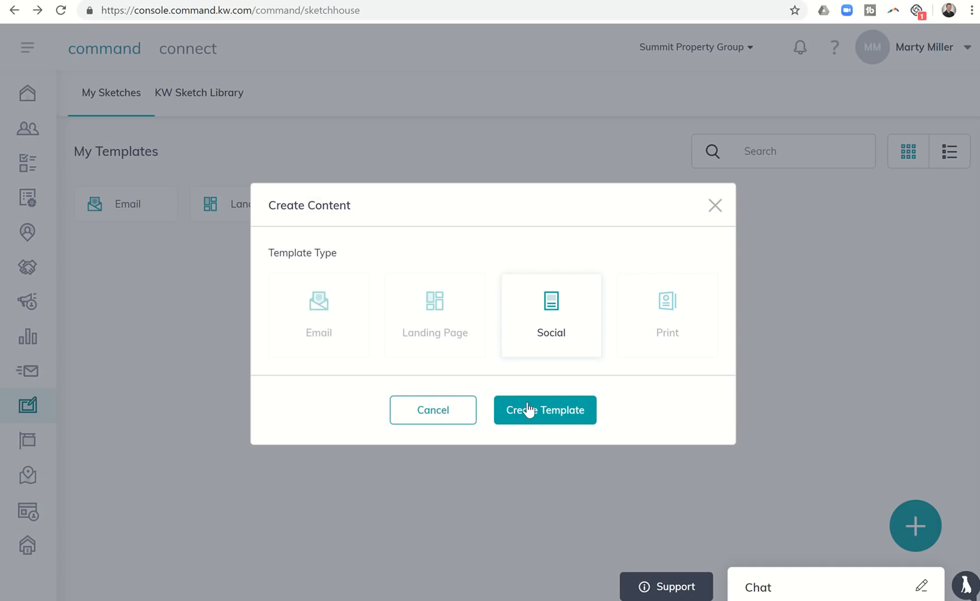
{"action": "left_click", "coordinate": [544, 410]}
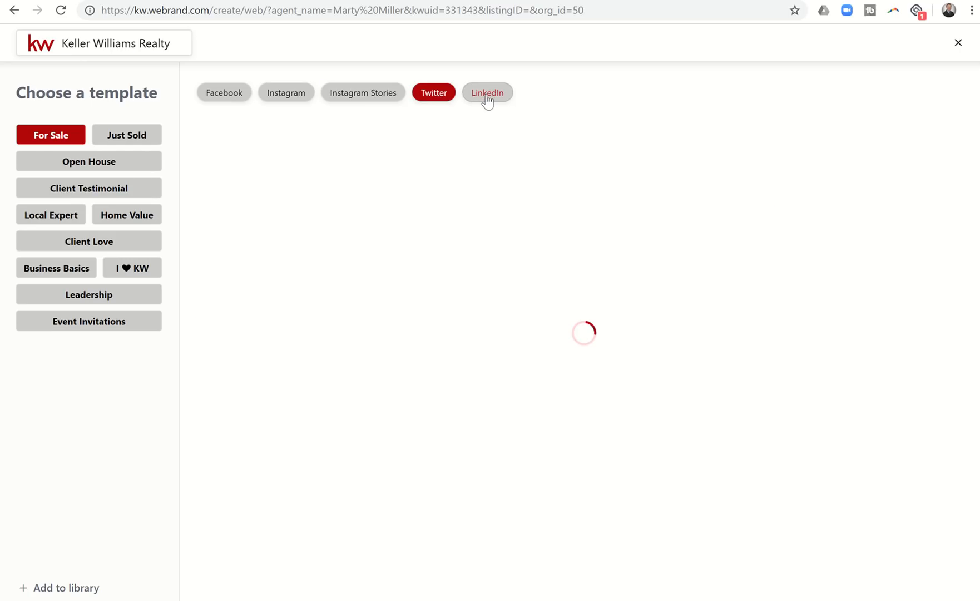
View the For Sale social templates in LinkedIn format, then switch to Facebook.
{"action": "left_click", "coordinate": [487, 92]}
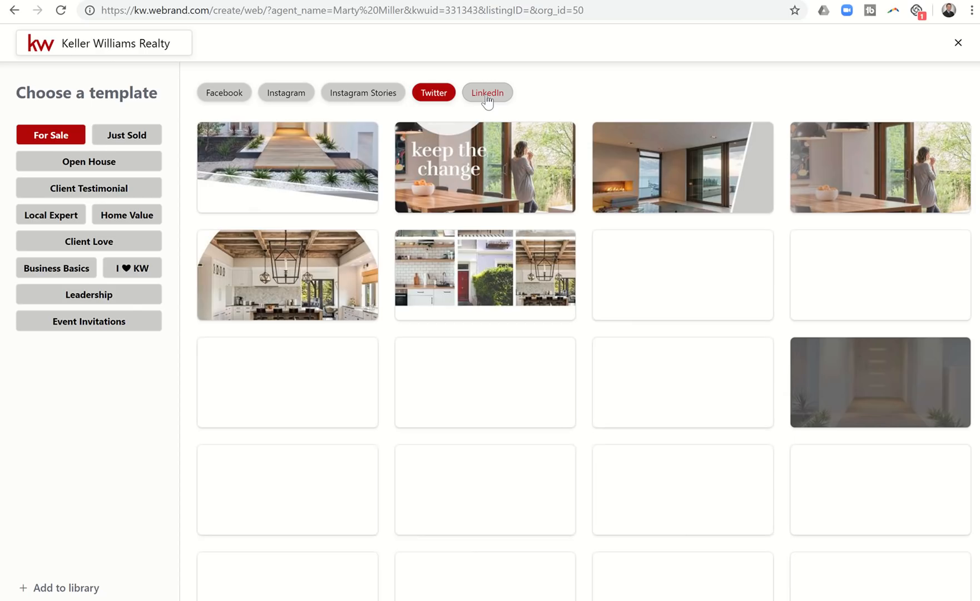
{"action": "left_click", "coordinate": [487, 92]}
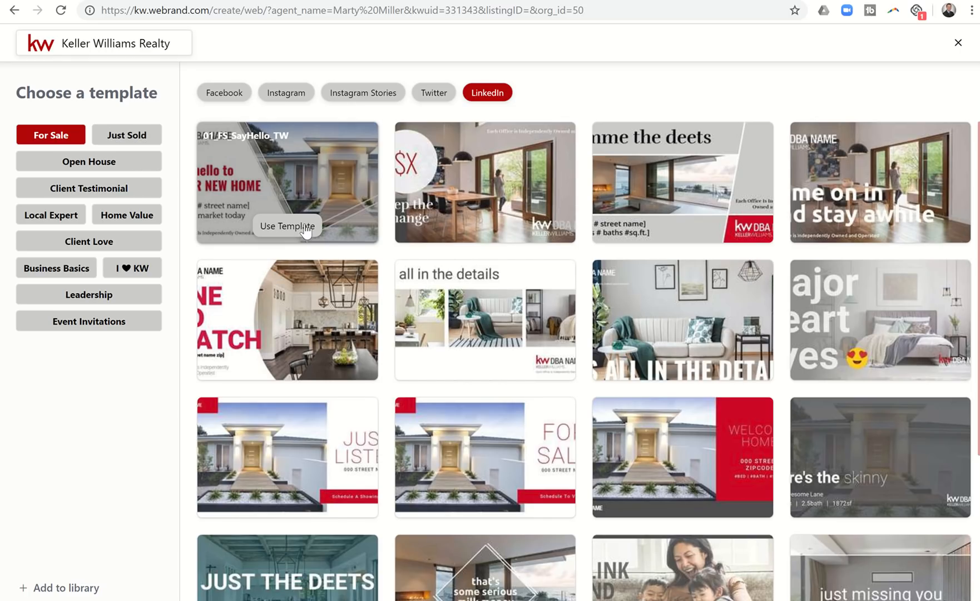
{"action": "mouse_move", "coordinate": [233, 111]}
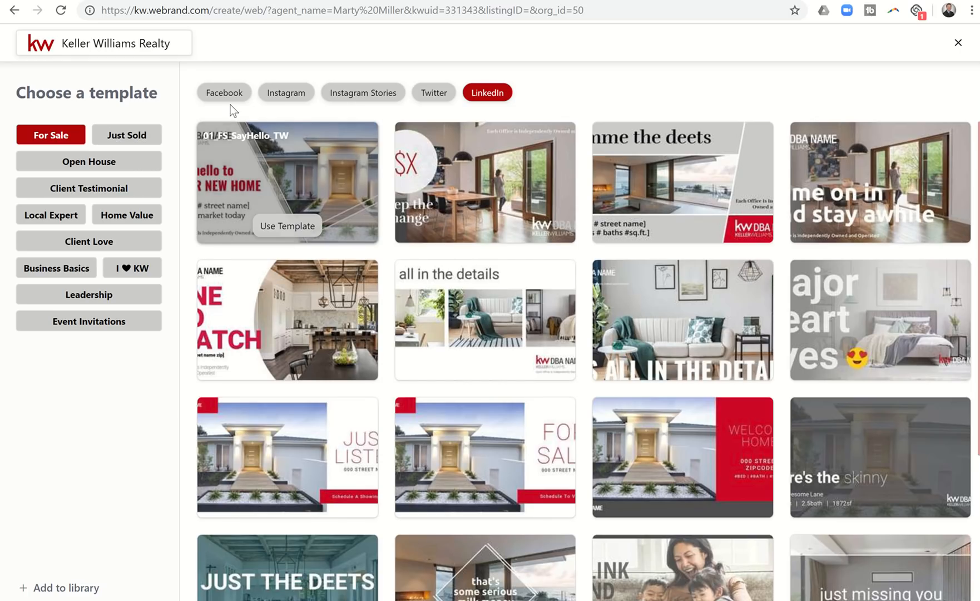
{"action": "left_click", "coordinate": [223, 92]}
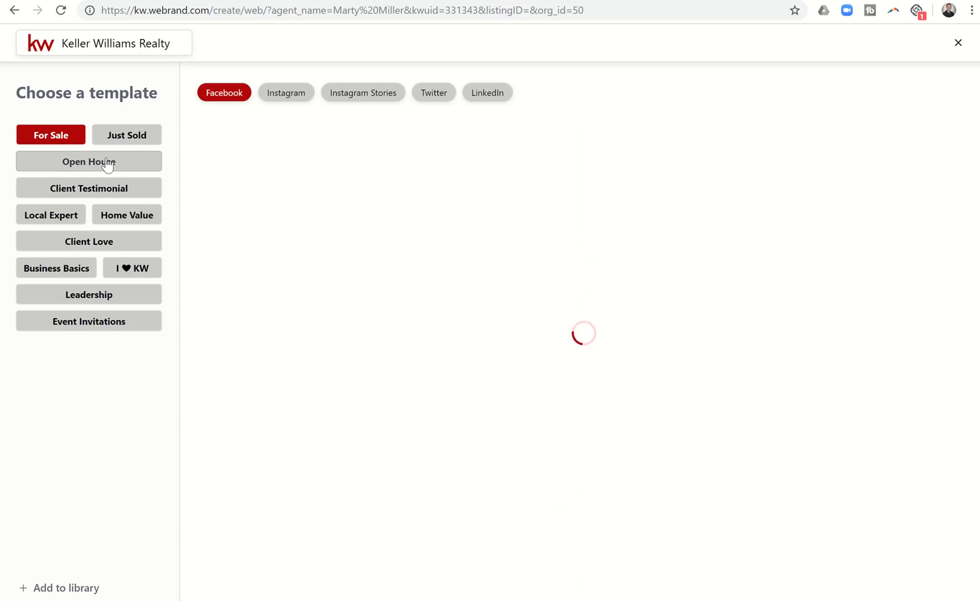
Browse Facebook templates in Open House, Client Testimonial, Local Expert, then Client Love.
{"action": "left_click", "coordinate": [89, 161]}
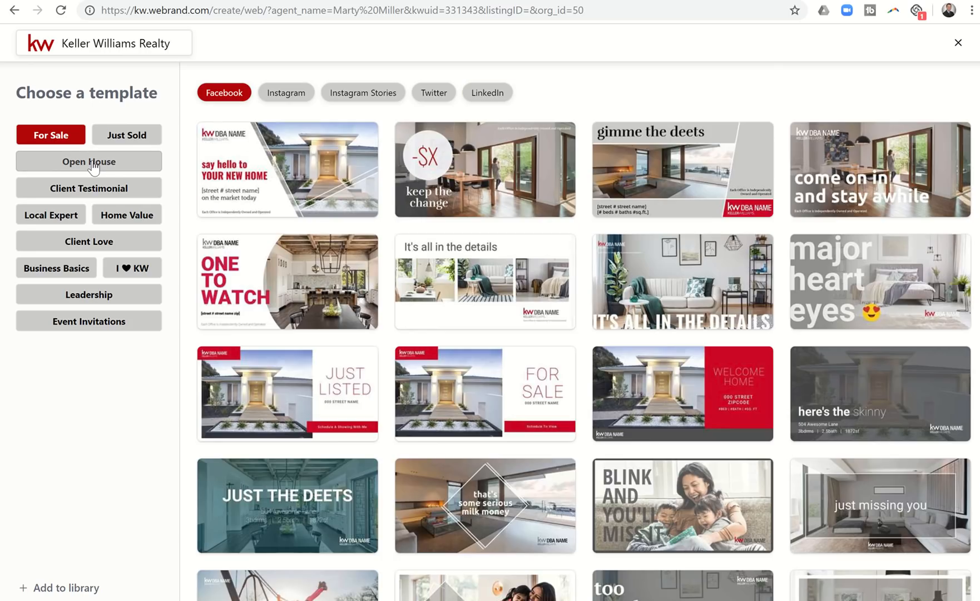
{"action": "left_click", "coordinate": [88, 161]}
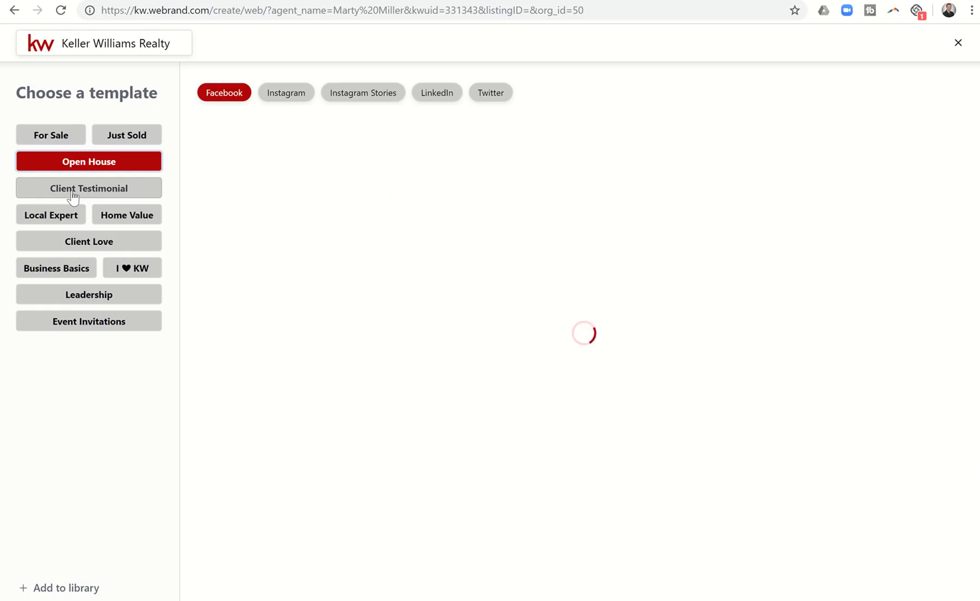
{"action": "left_click", "coordinate": [88, 187]}
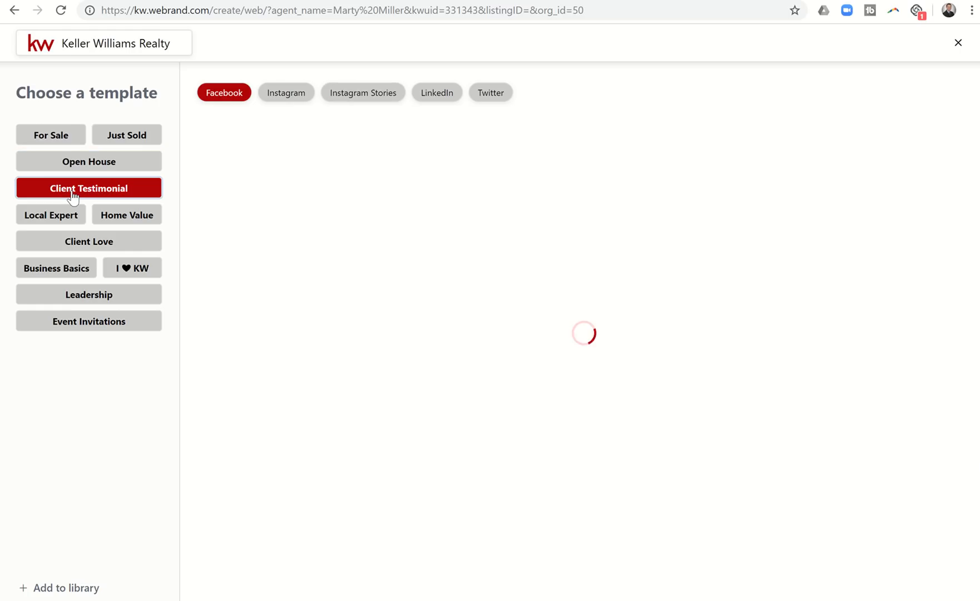
{"action": "left_click", "coordinate": [88, 188]}
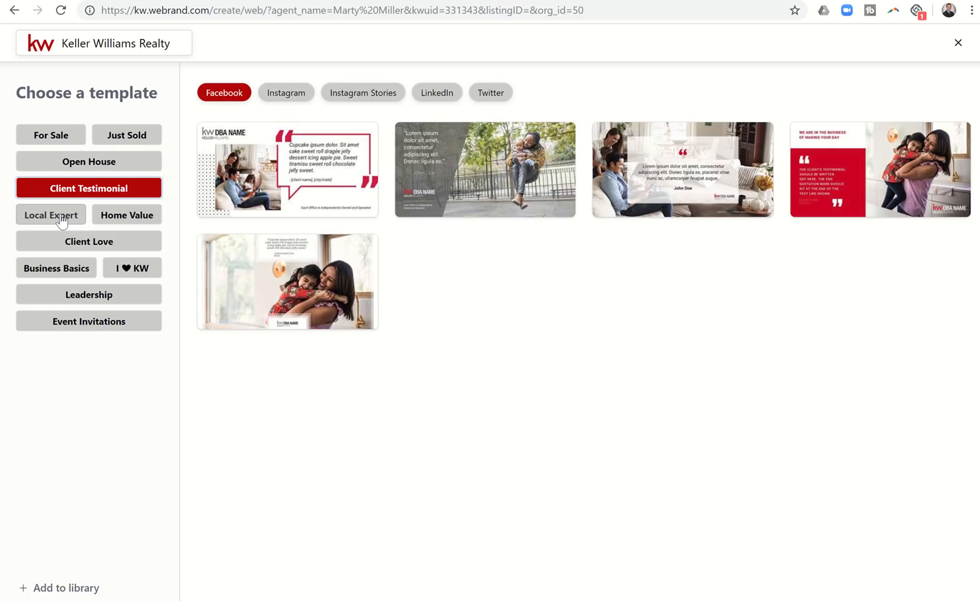
{"action": "left_click", "coordinate": [50, 214]}
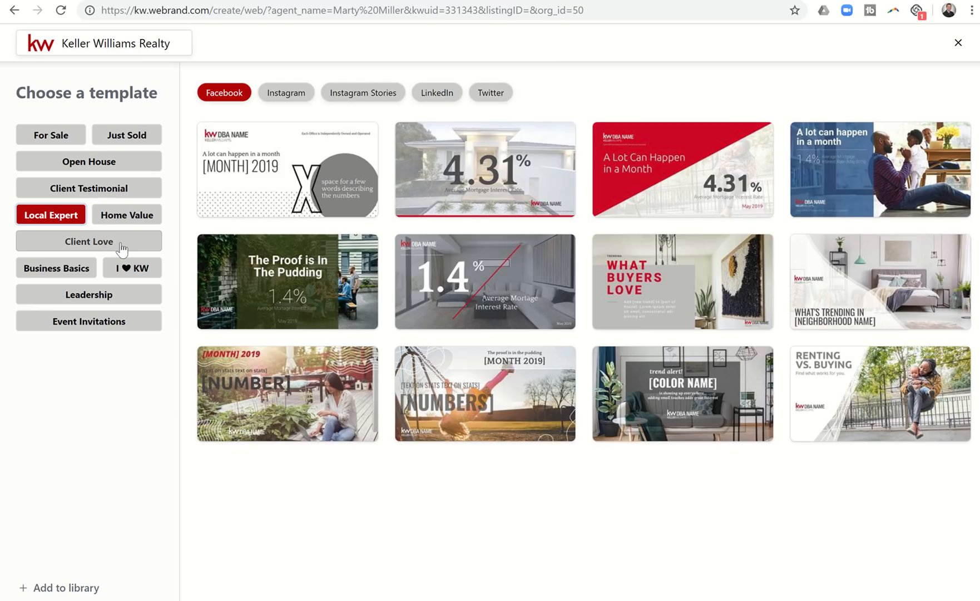
{"action": "mouse_move", "coordinate": [122, 242]}
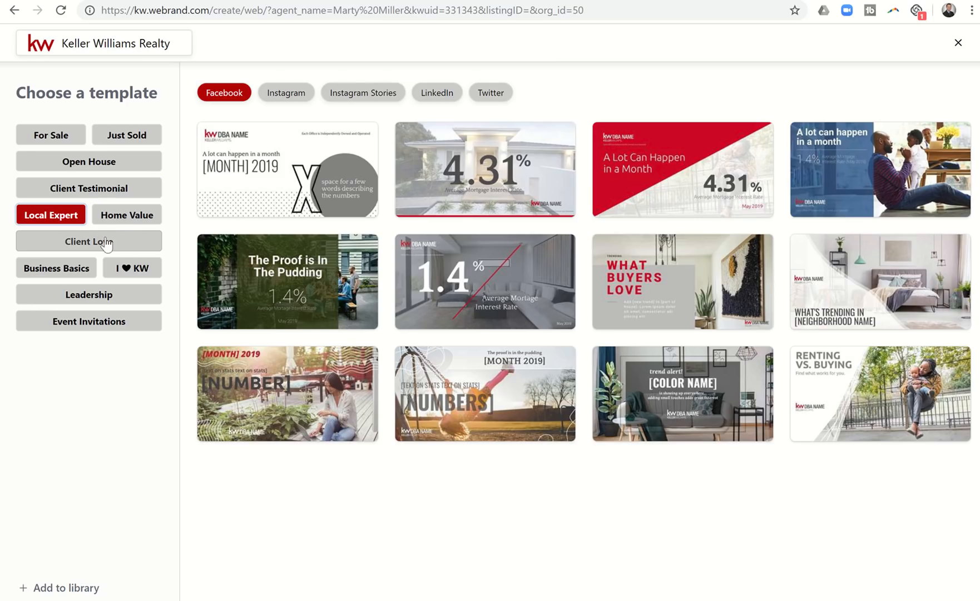
{"action": "left_click", "coordinate": [88, 241]}
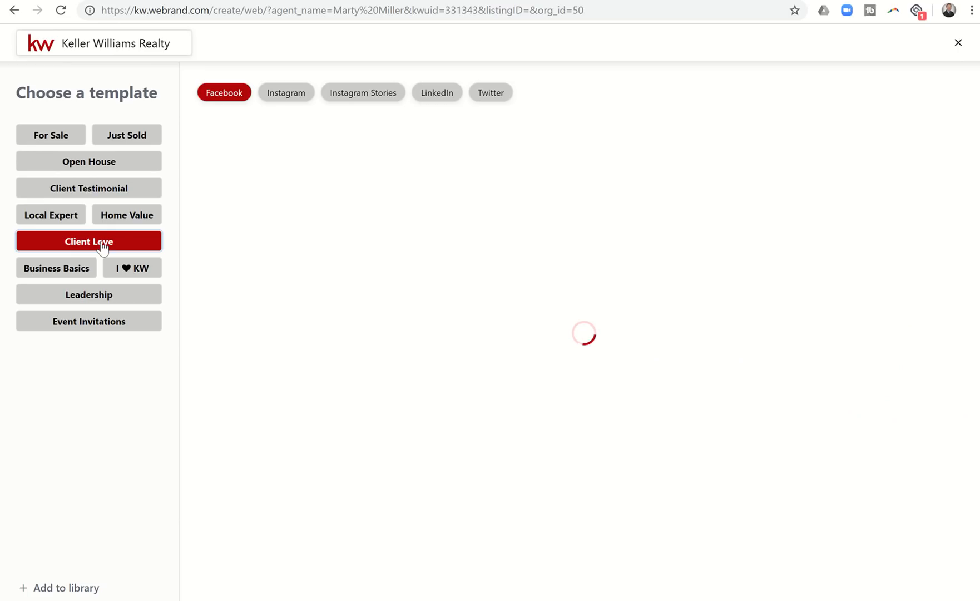
{"action": "left_click", "coordinate": [88, 241]}
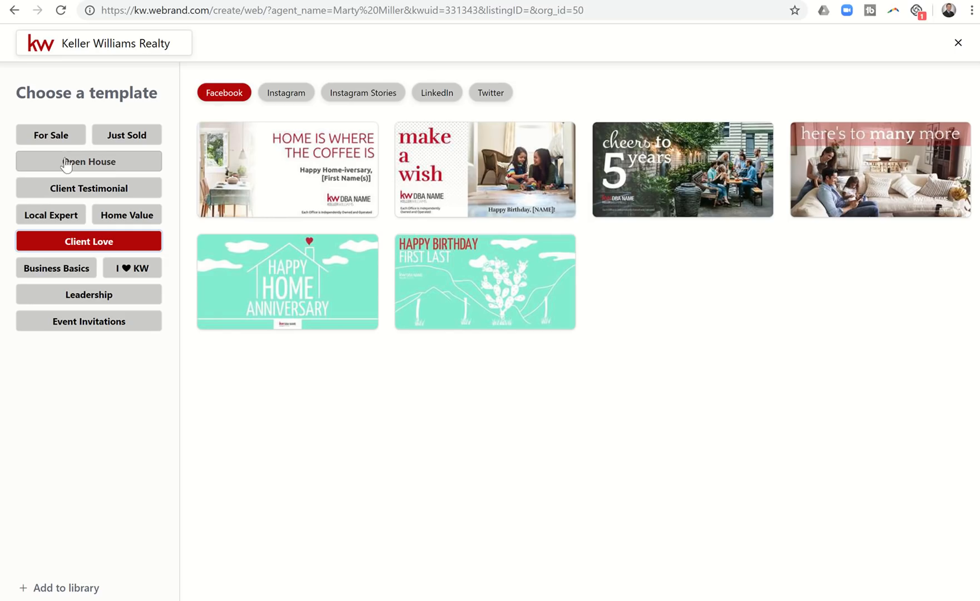
{"action": "mouse_move", "coordinate": [31, 135]}
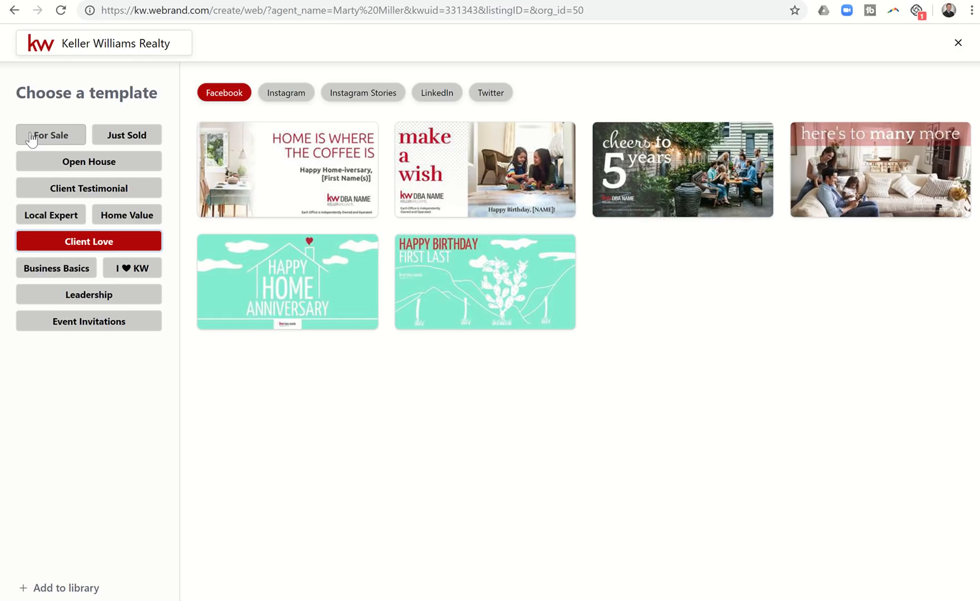
{"action": "mouse_move", "coordinate": [66, 125]}
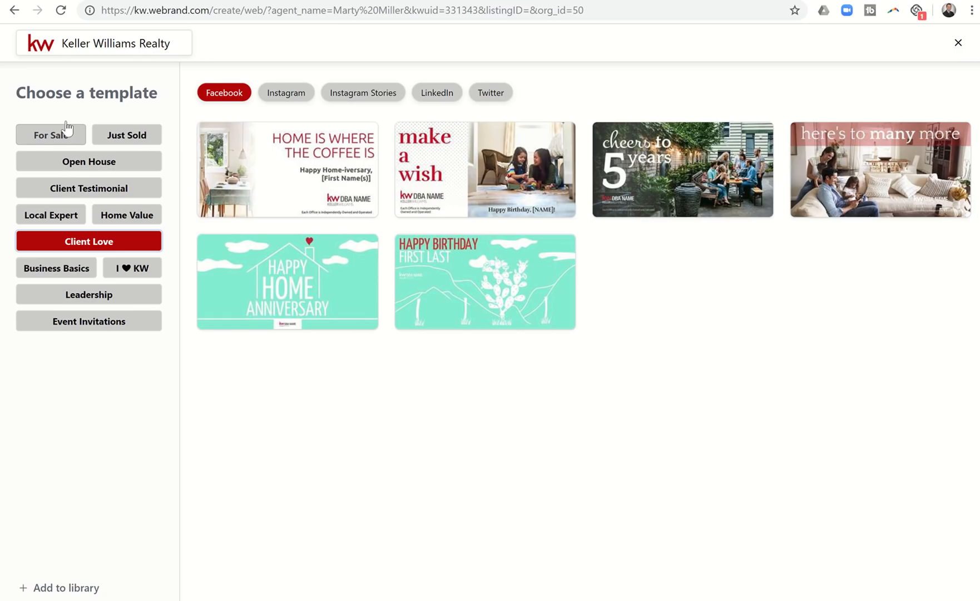
{"action": "mouse_move", "coordinate": [13, 14]}
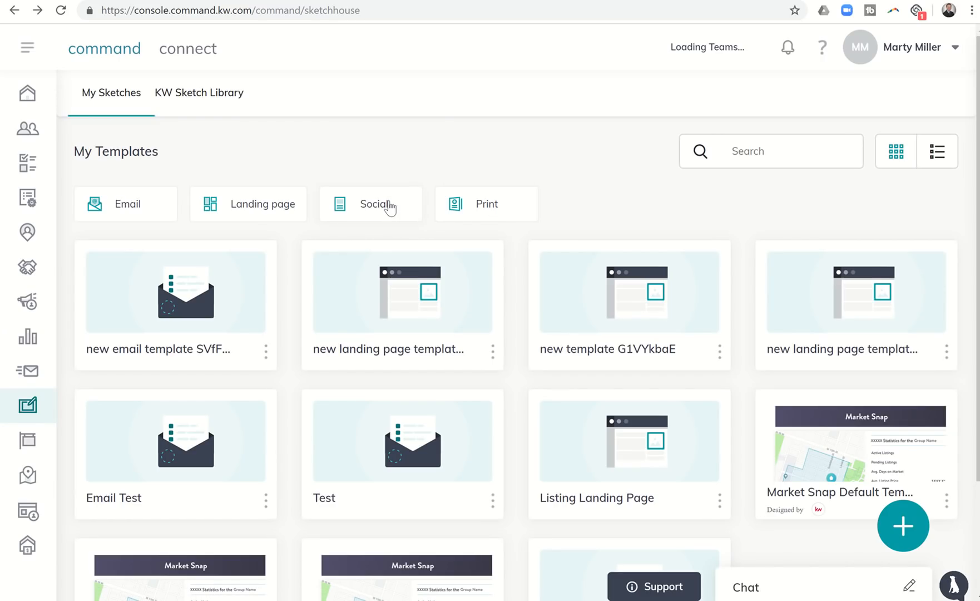
{"action": "mouse_move", "coordinate": [407, 219]}
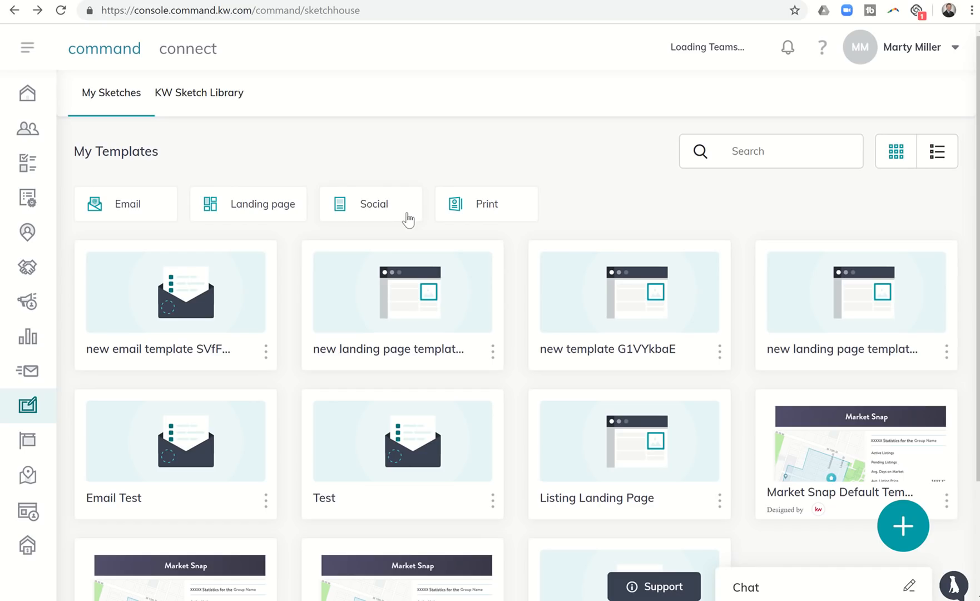